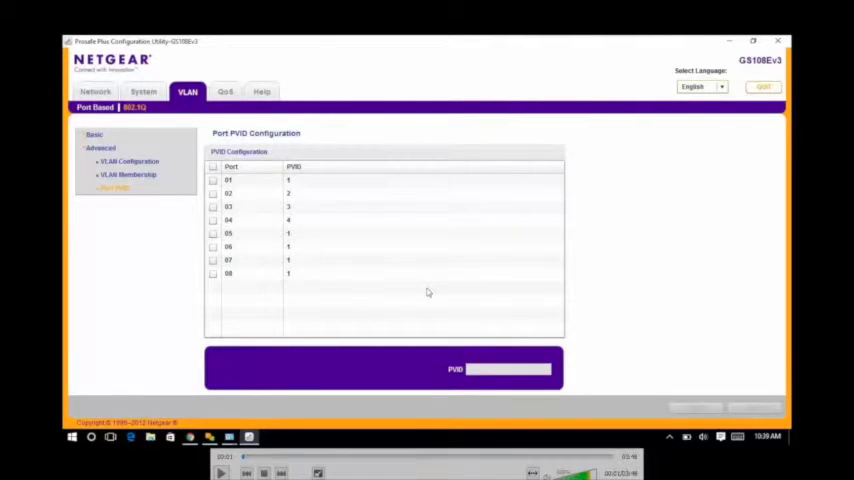
Step: Bring up the basic Port Based VLAN configuration for the GS108Ev3 switch
left_click(126, 176)
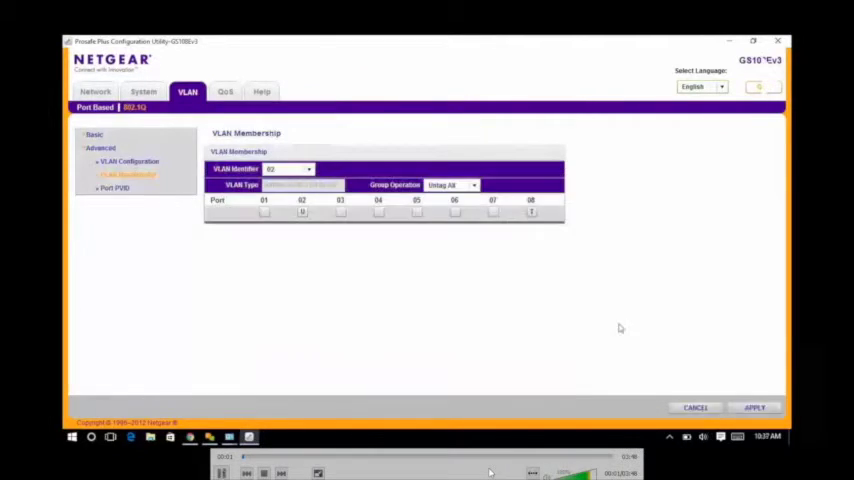
left_click(96, 92)
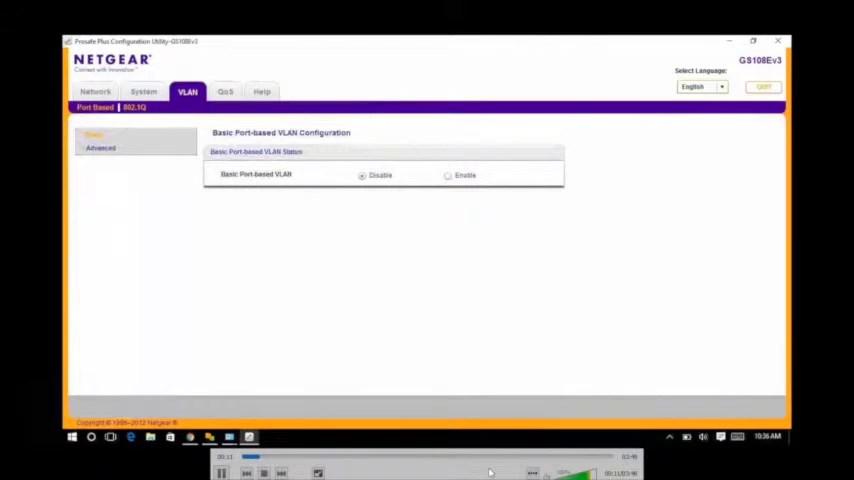
Step: Enable Advanced 802.1Q VLAN mode and confirm the warning, showing the VLAN table with VLAN 1
left_click(136, 108)
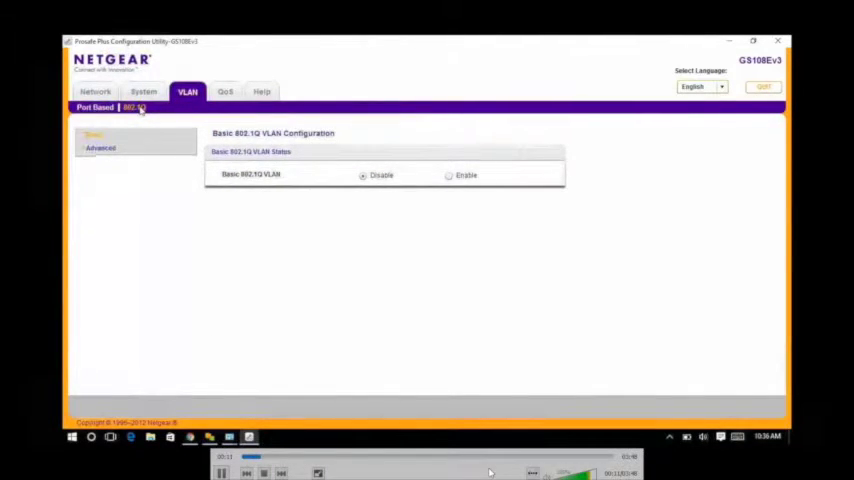
left_click(100, 148)
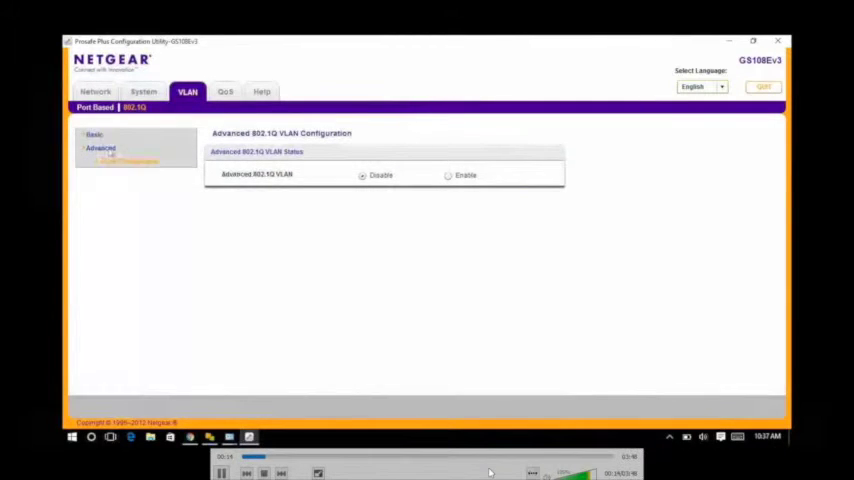
left_click(448, 176)
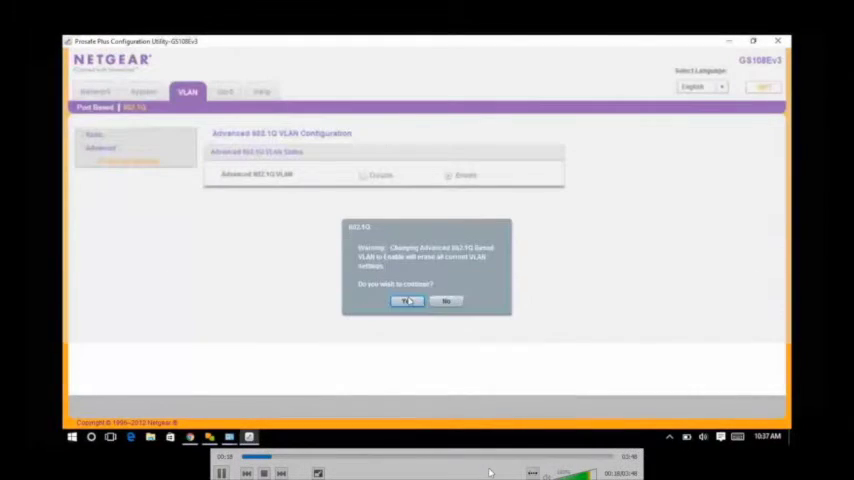
left_click(408, 300)
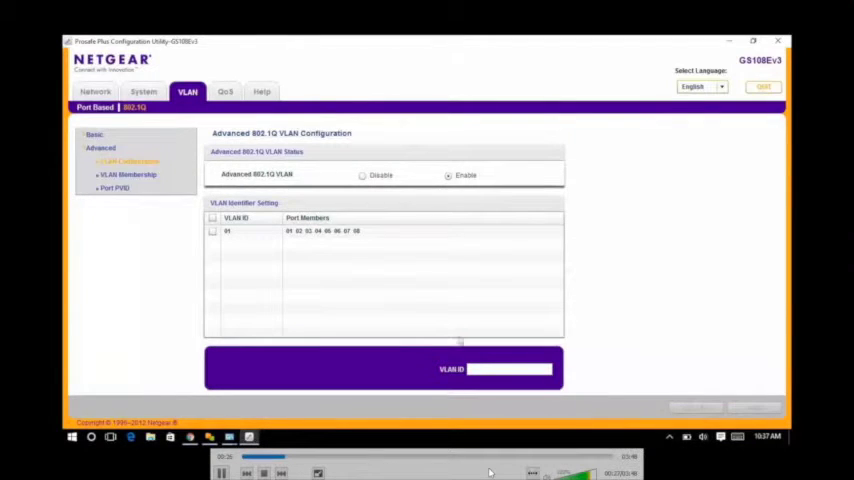
Step: Add VLAN IDs 02, 03, 04, 05, 06 and 07 to the VLAN identifier table
type("02")
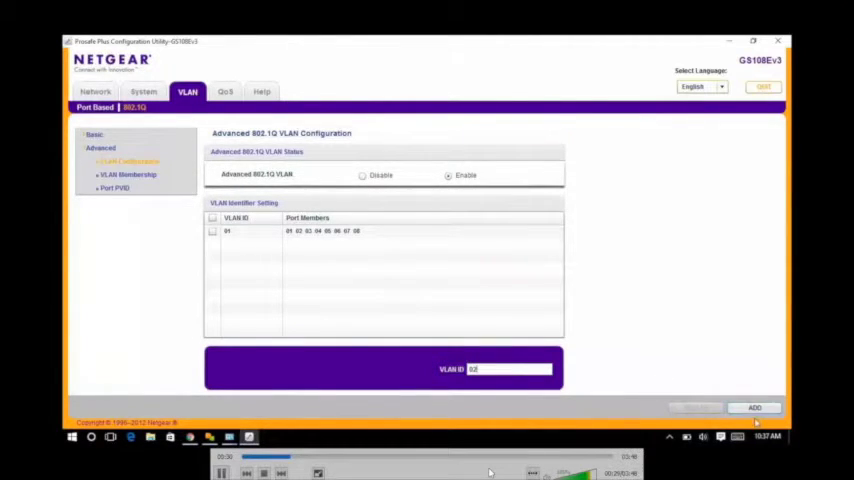
left_click(752, 408)
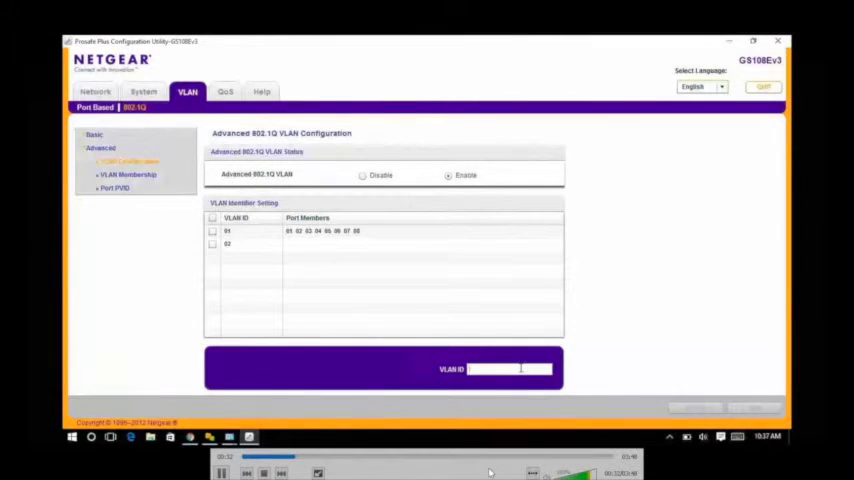
type("03")
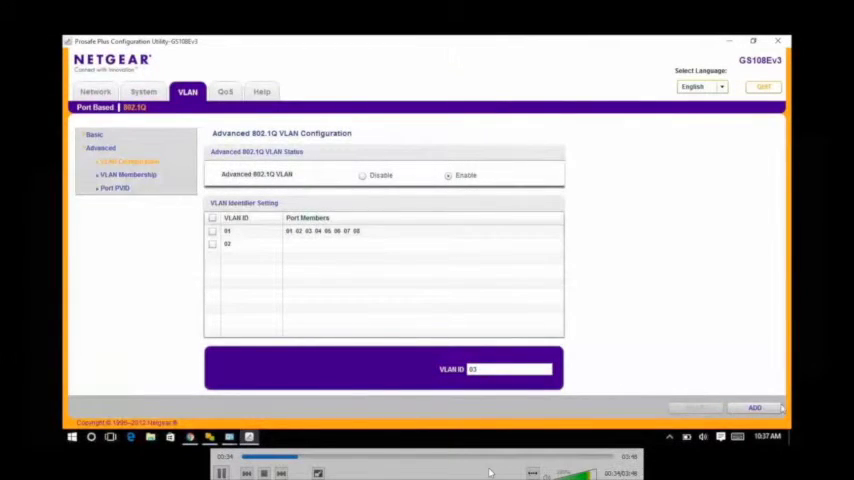
left_click(754, 408)
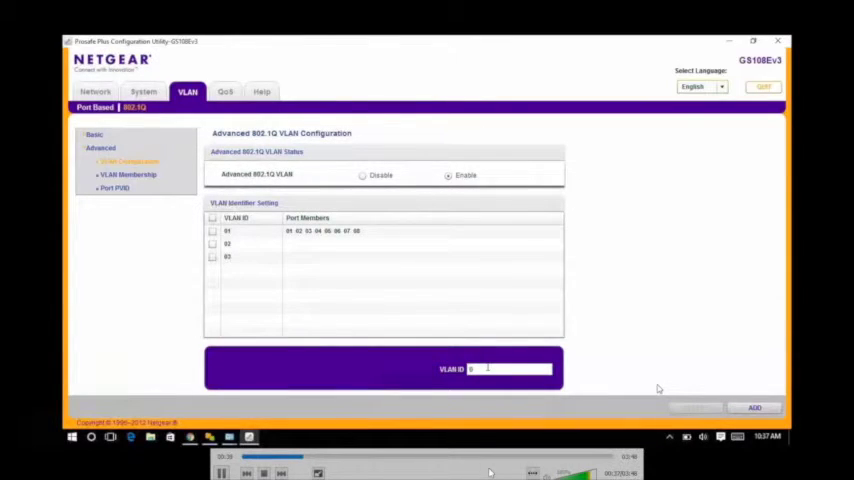
type("04")
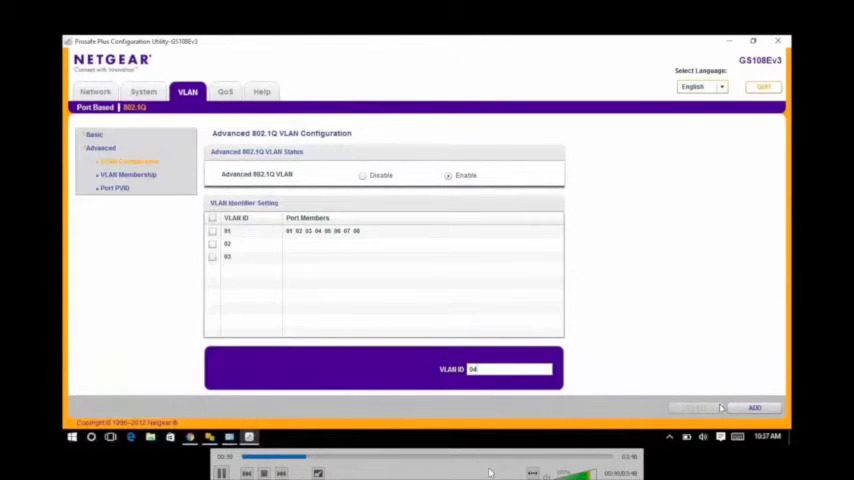
left_click(754, 408)
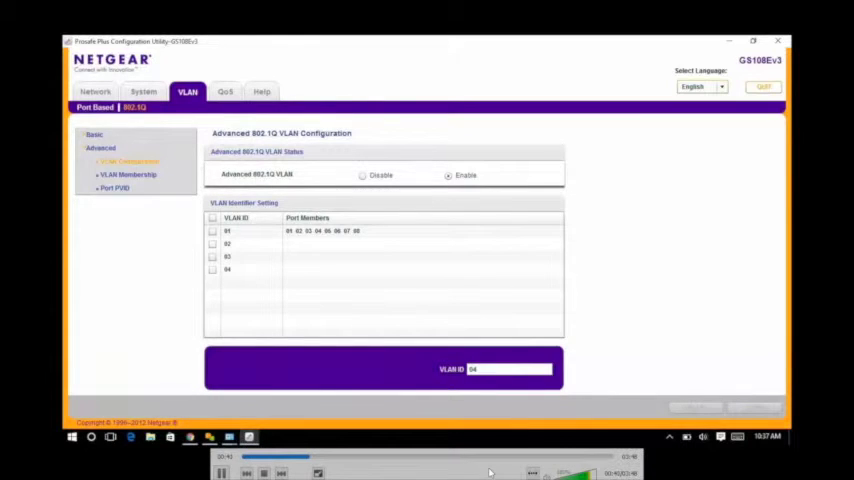
left_click(754, 408)
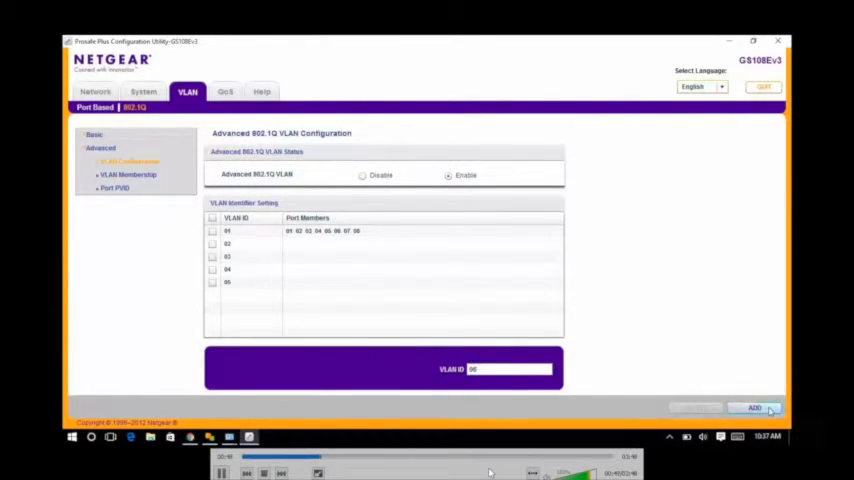
left_click(754, 408)
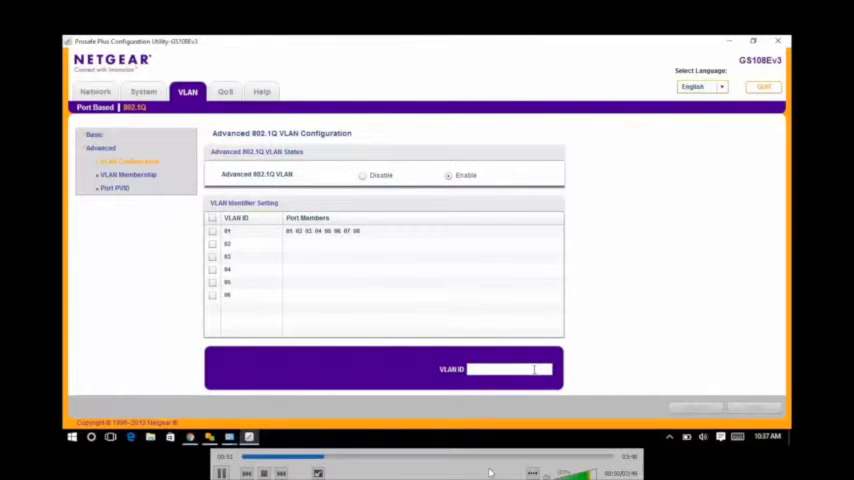
type("07")
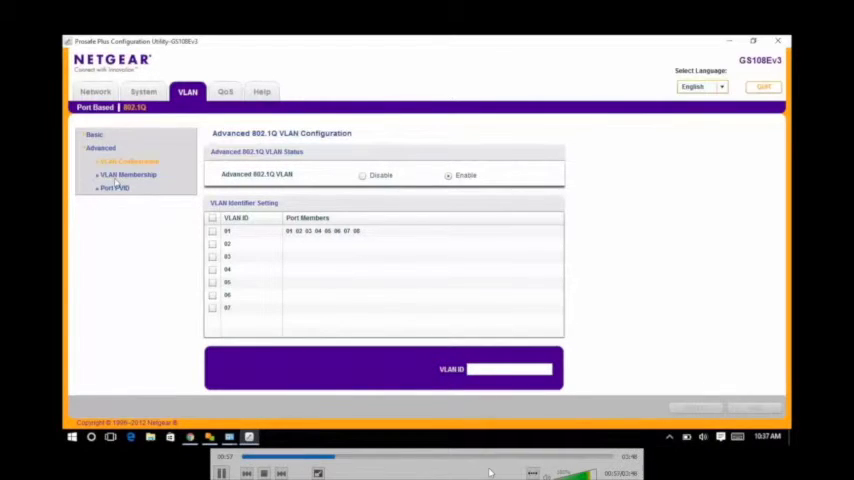
Step: Set port membership for the first VLANs, marking port 08 tagged, and apply the changes
left_click(128, 174)
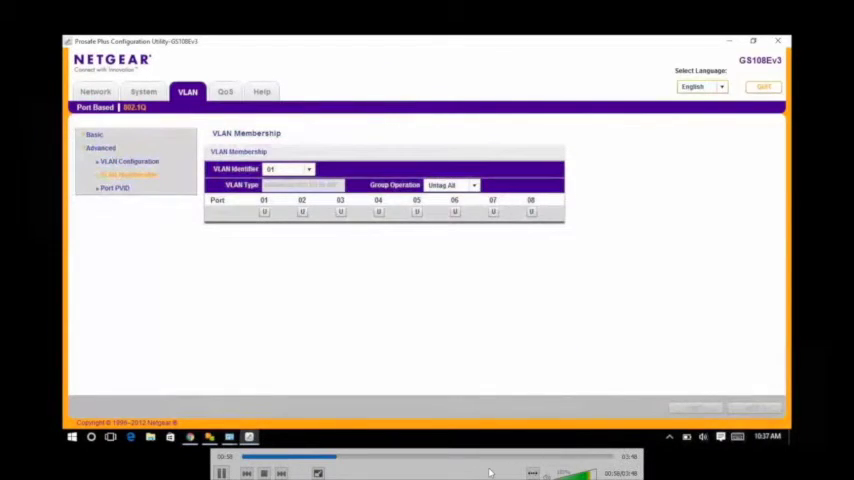
left_click(308, 168)
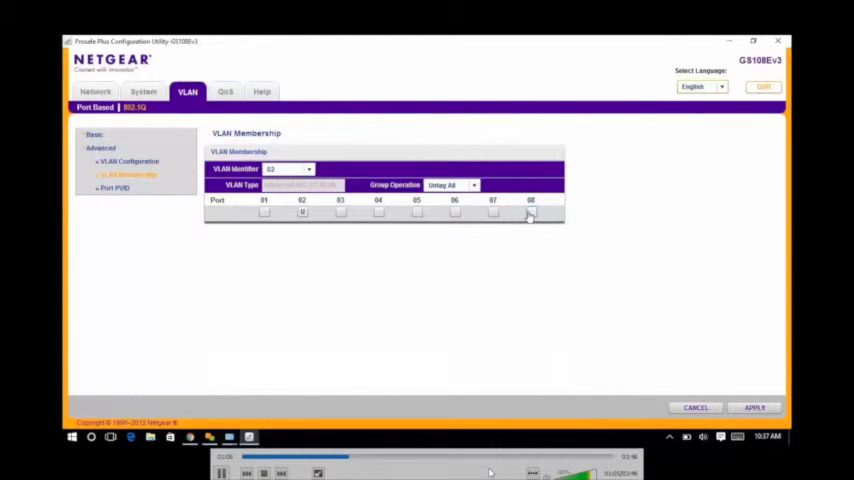
left_click(530, 212)
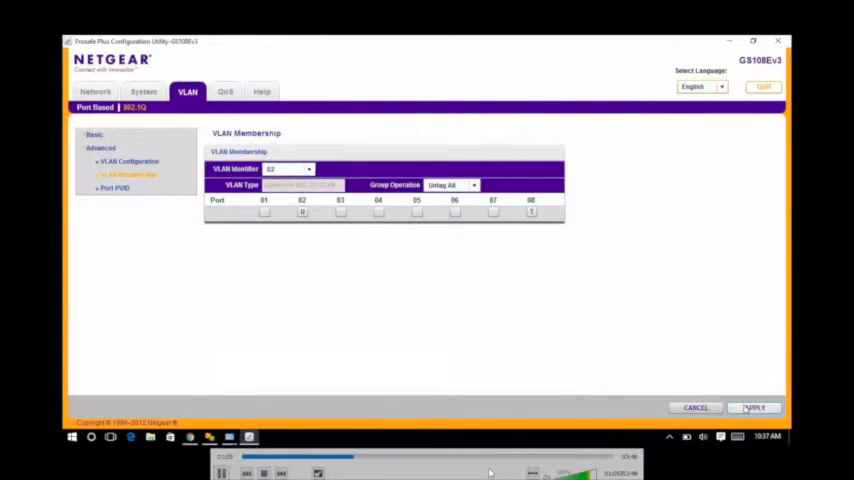
left_click(754, 408)
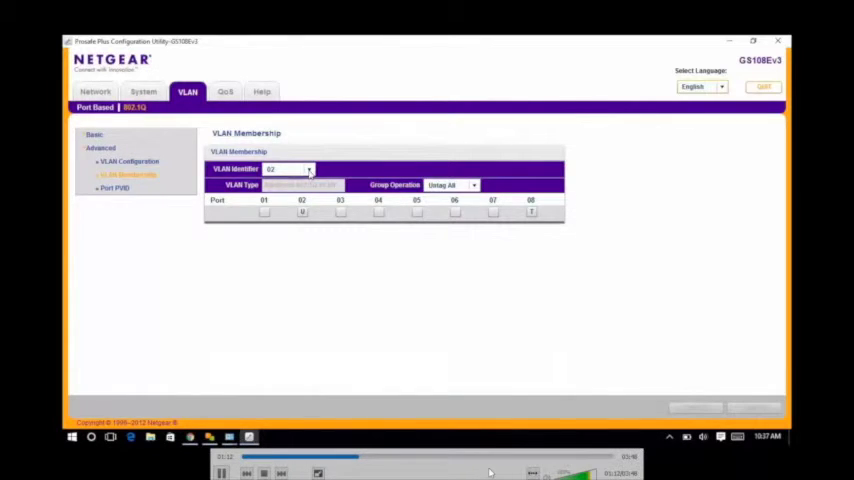
left_click(308, 168)
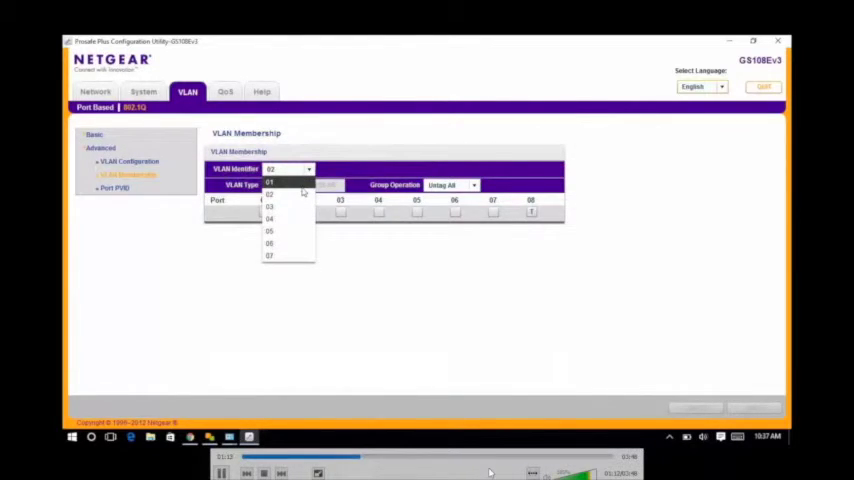
left_click(270, 192)
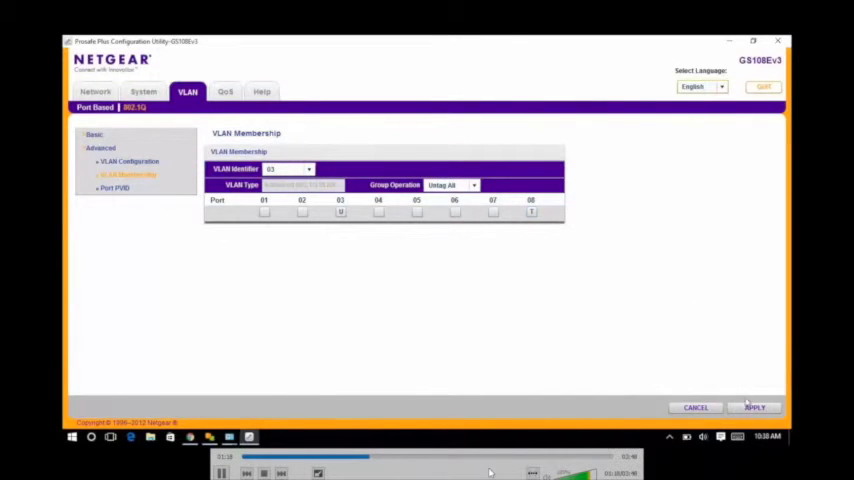
left_click(752, 408)
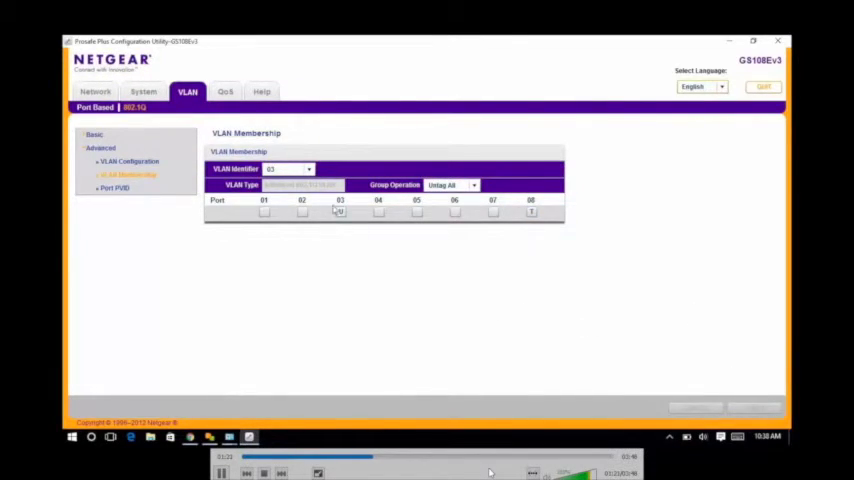
Step: Assign the next VLAN its access port plus tagged port 08 and apply the membership
left_click(308, 168)
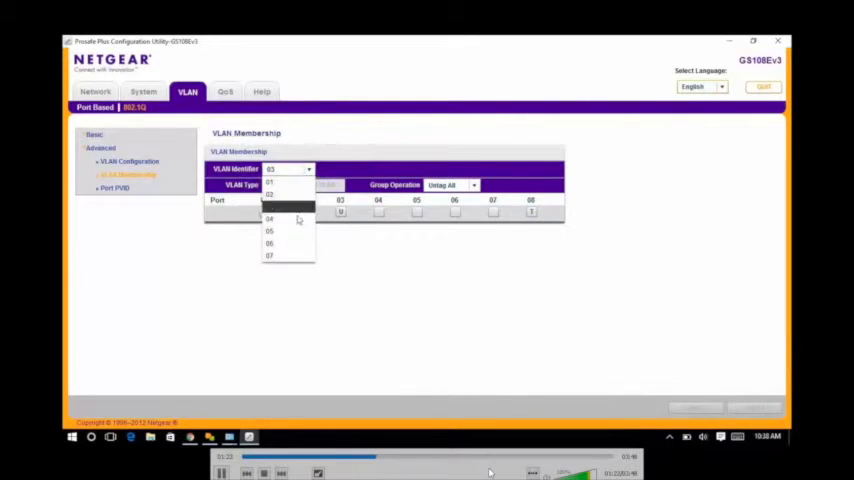
left_click(270, 218)
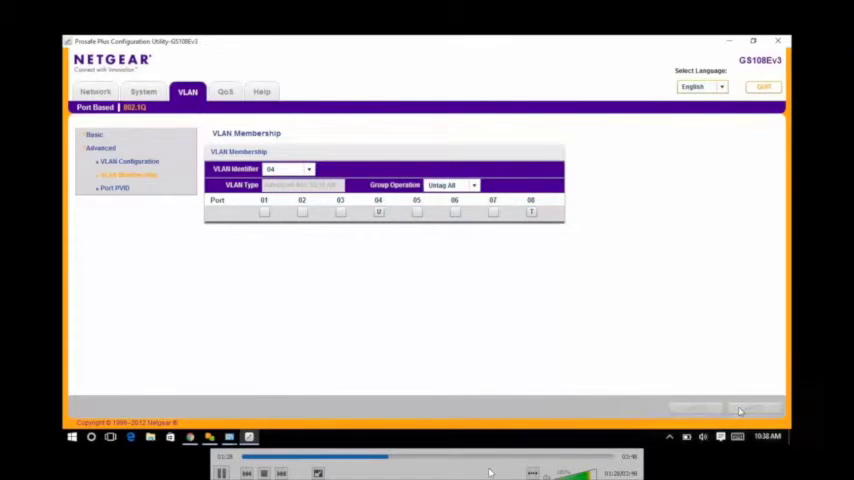
mouse_move(510, 340)
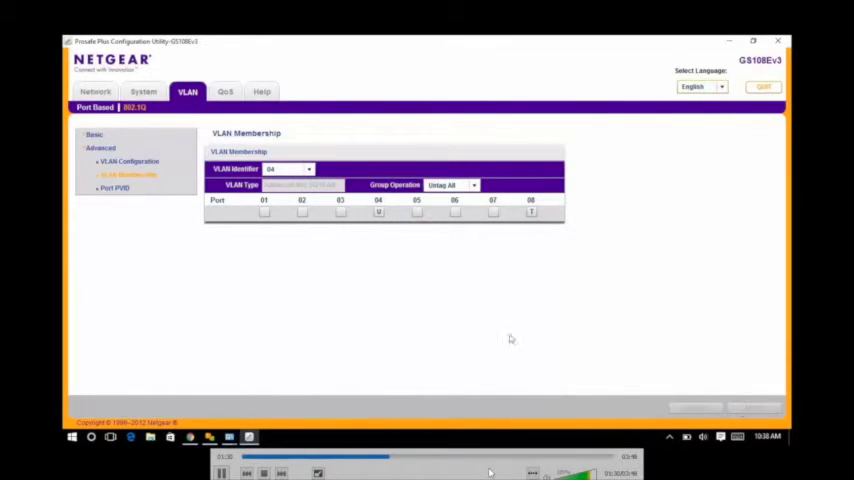
left_click(308, 168)
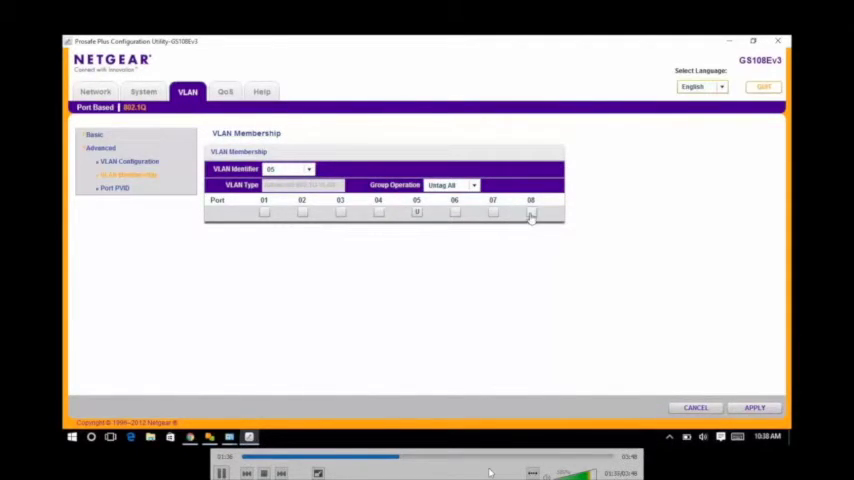
left_click(532, 212)
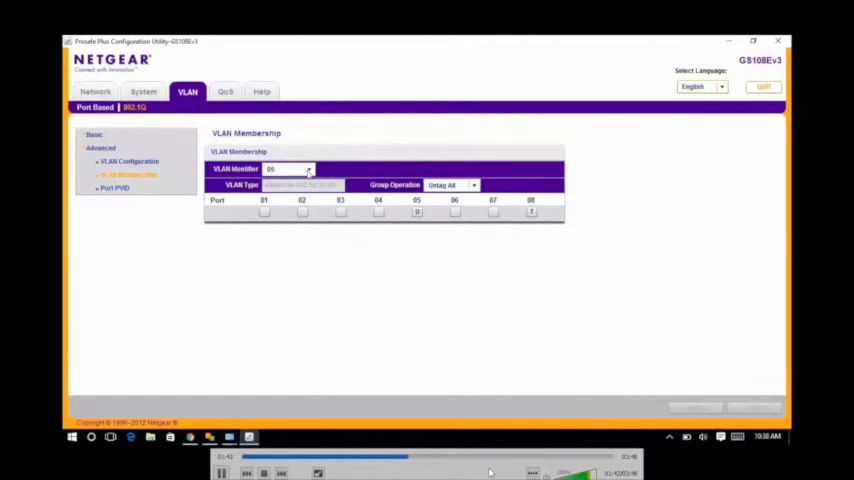
left_click(308, 168)
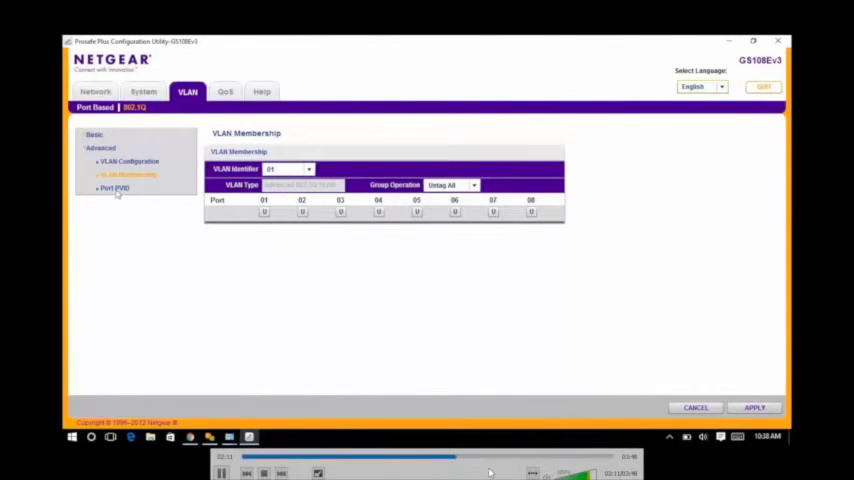
Step: Give ports 02 through 07 PVIDs matching their VLAN numbers, leaving ports 01 and 08 at PVID 1
left_click(114, 188)
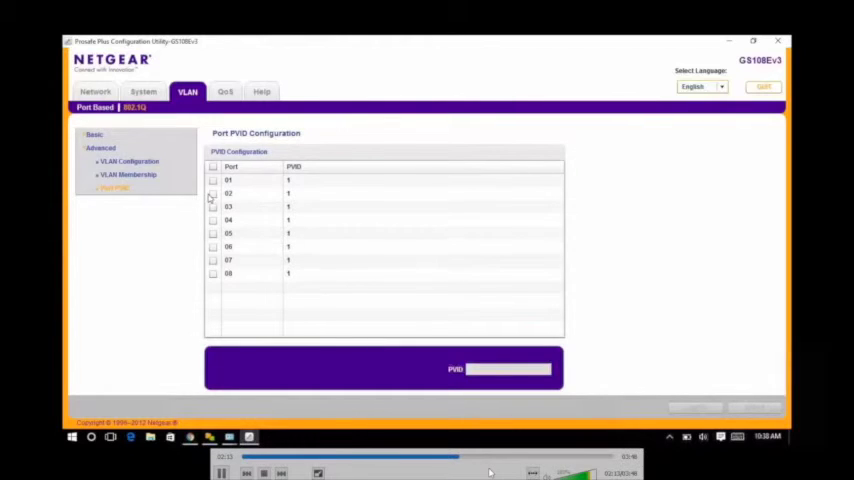
left_click(212, 192)
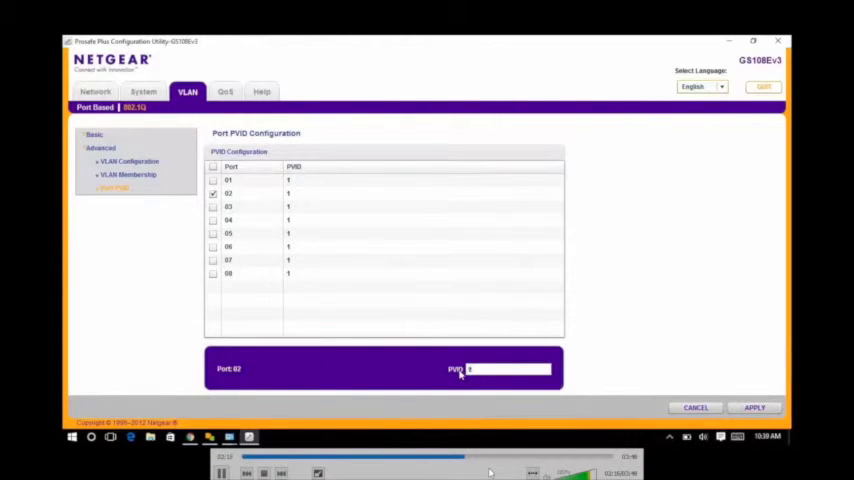
left_click(212, 192)
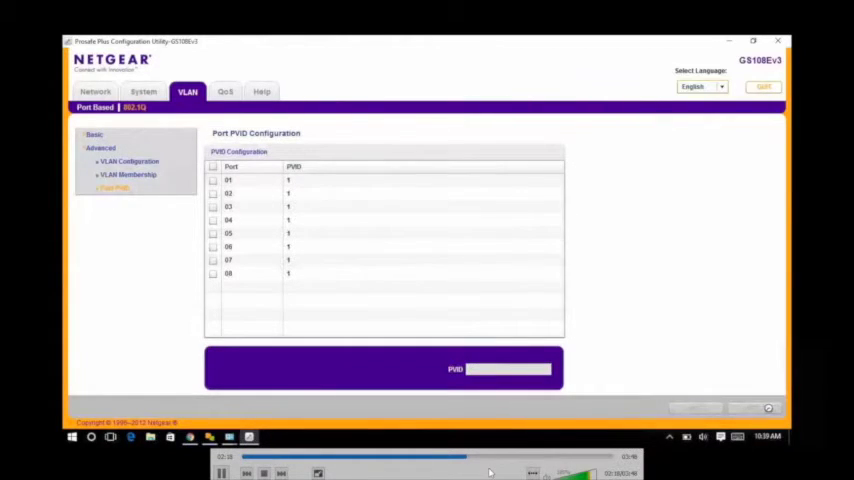
left_click(212, 206)
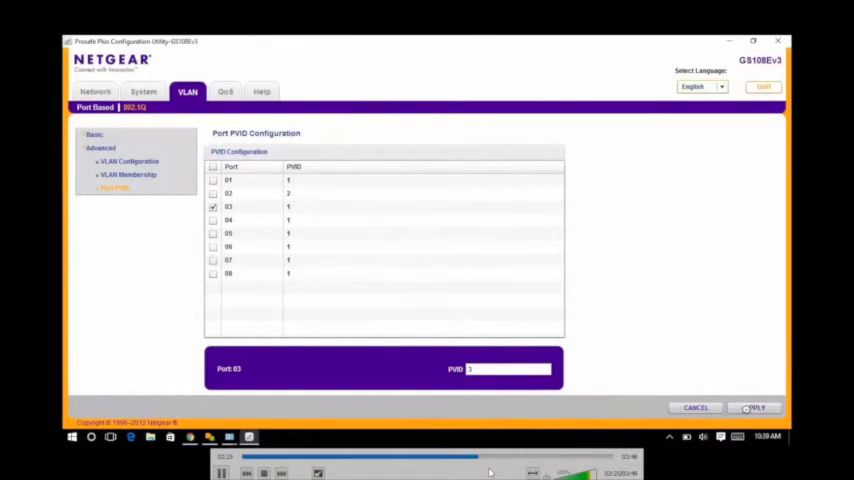
left_click(212, 220)
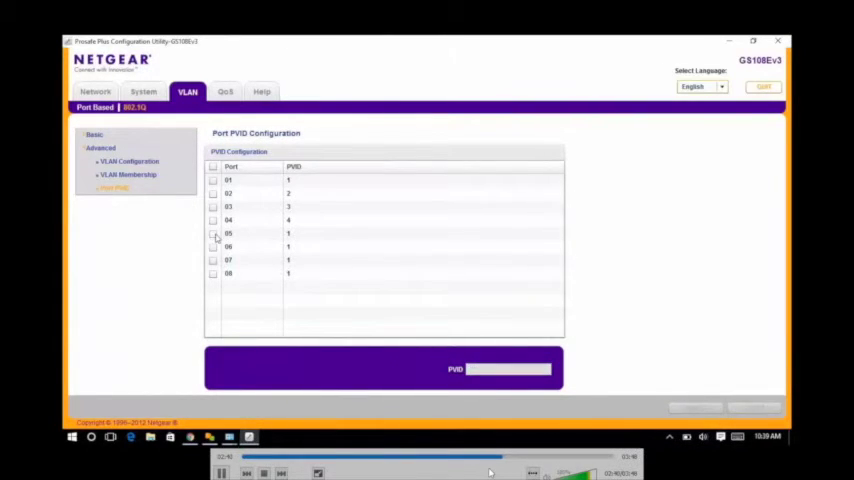
left_click(212, 246)
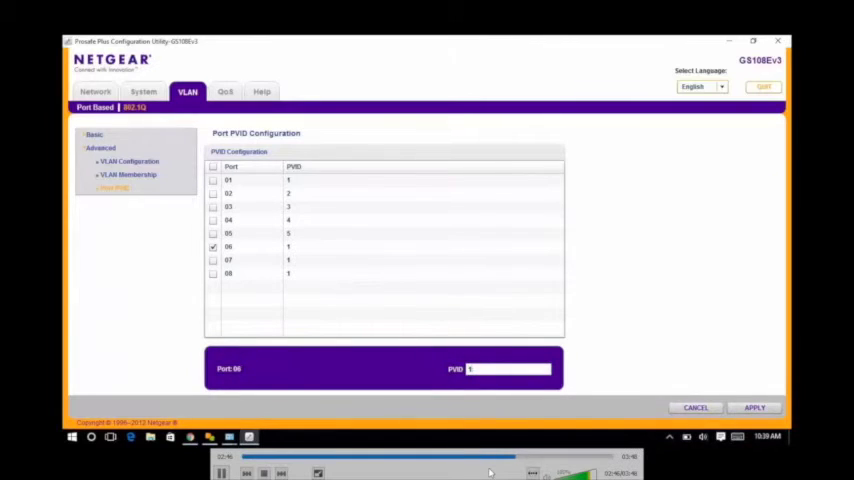
left_click(212, 260)
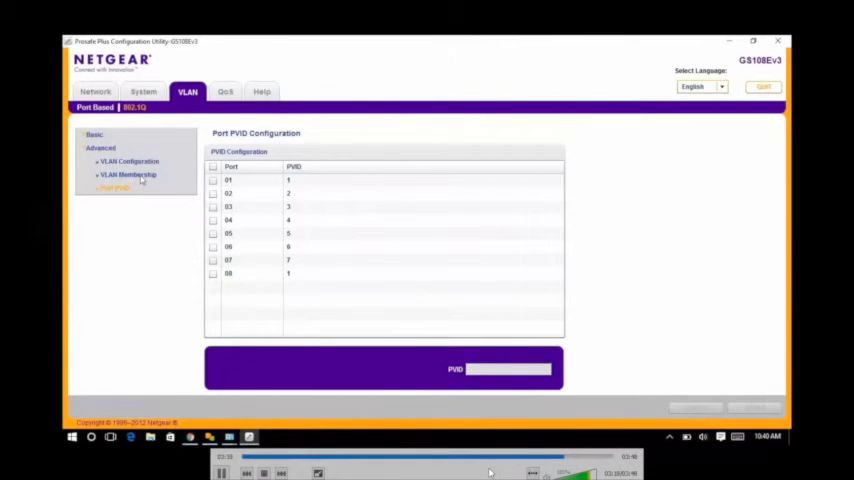
Step: Remove all ports from the current VLAN via Group Operation, then return to the VLAN Configuration overview listing VLANs 01–07
left_click(128, 174)
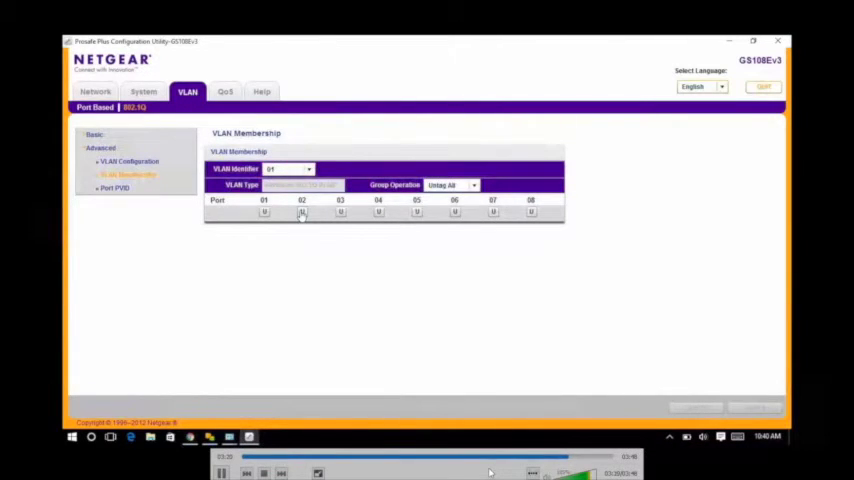
left_click(300, 212)
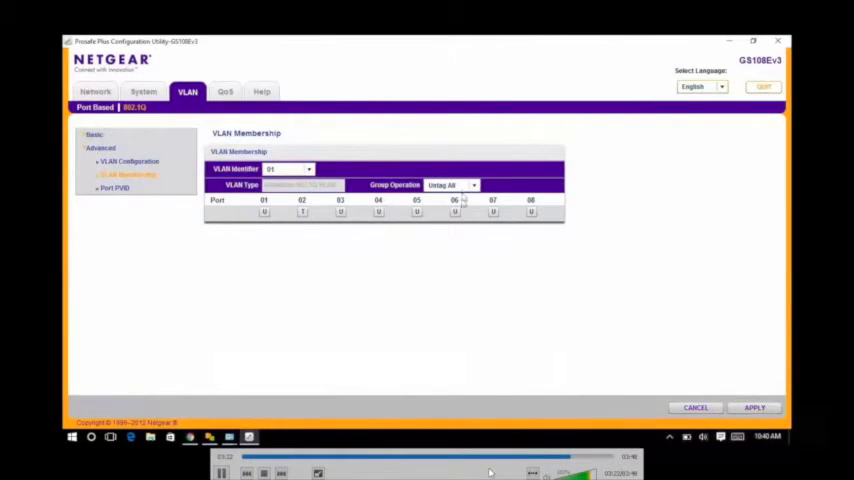
left_click(452, 184)
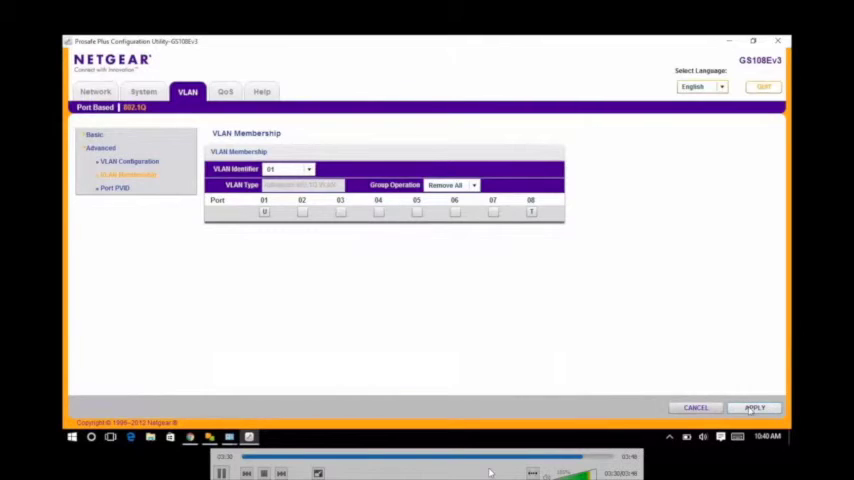
left_click(752, 408)
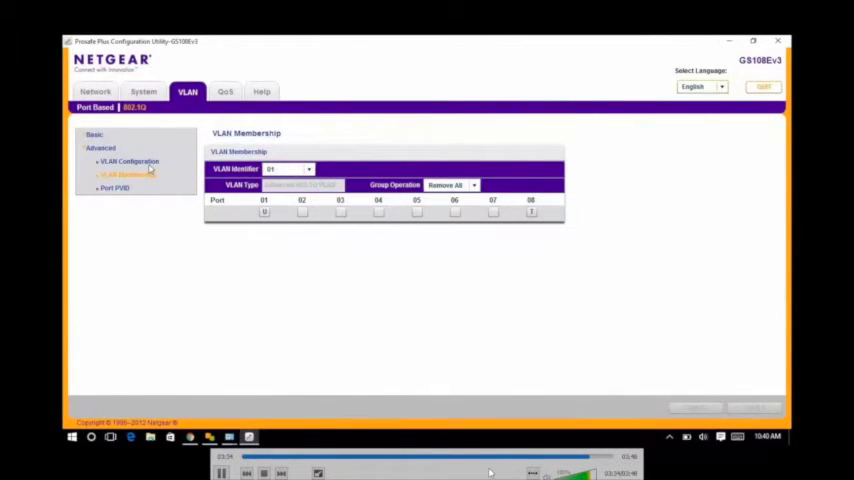
left_click(128, 160)
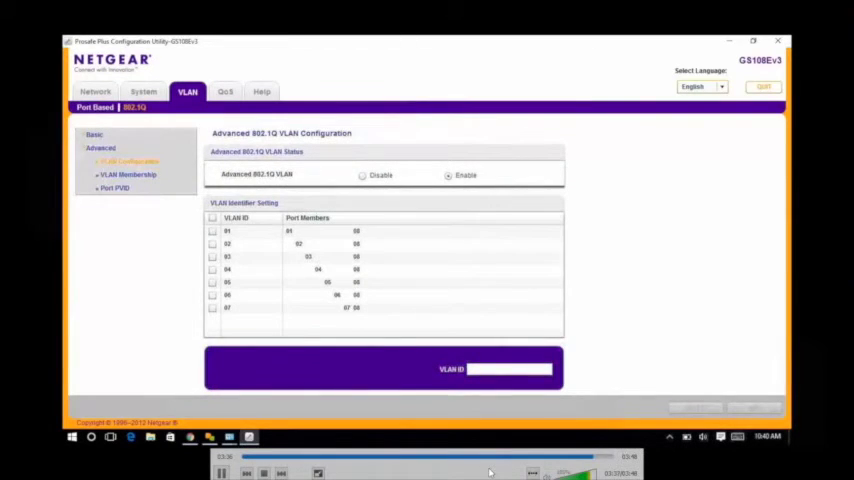